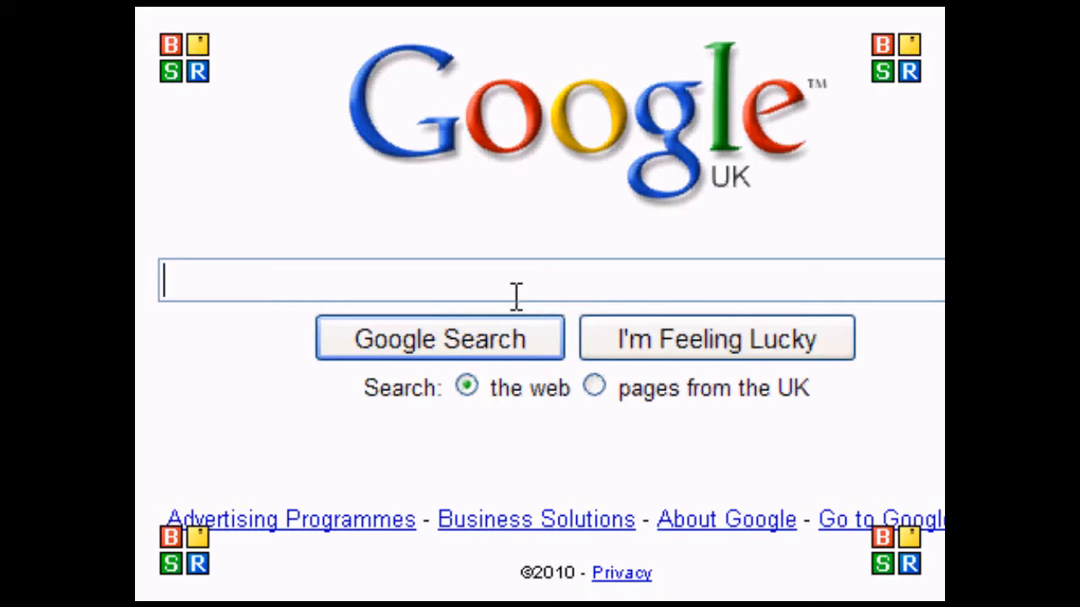
# Search Google for 'simplemachines' and open the 'Home of SMF' result
pyautogui.write('simplemachines')
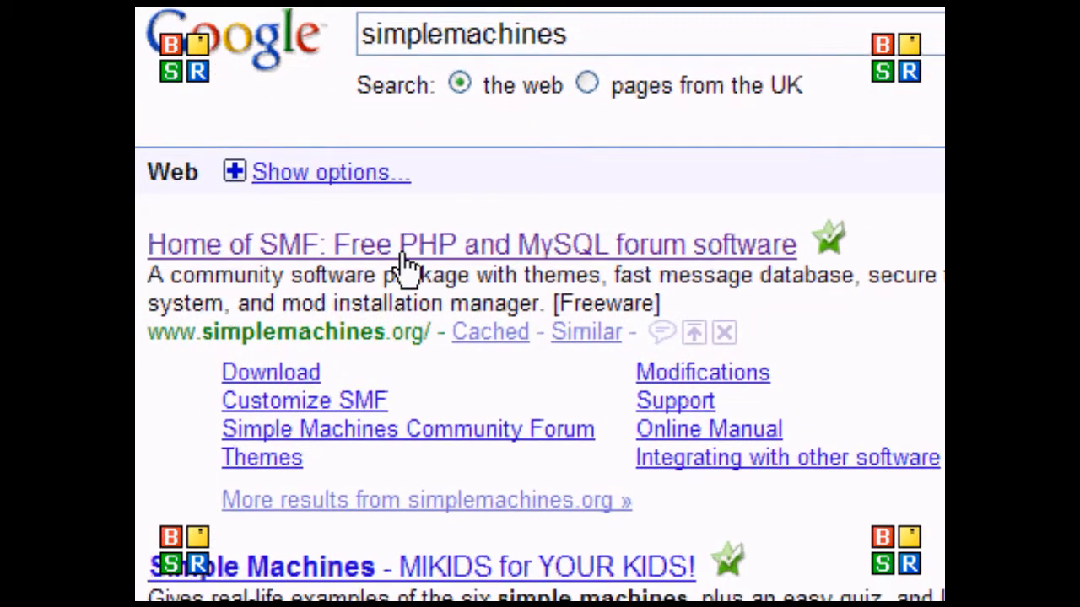
pyautogui.click(471, 243)
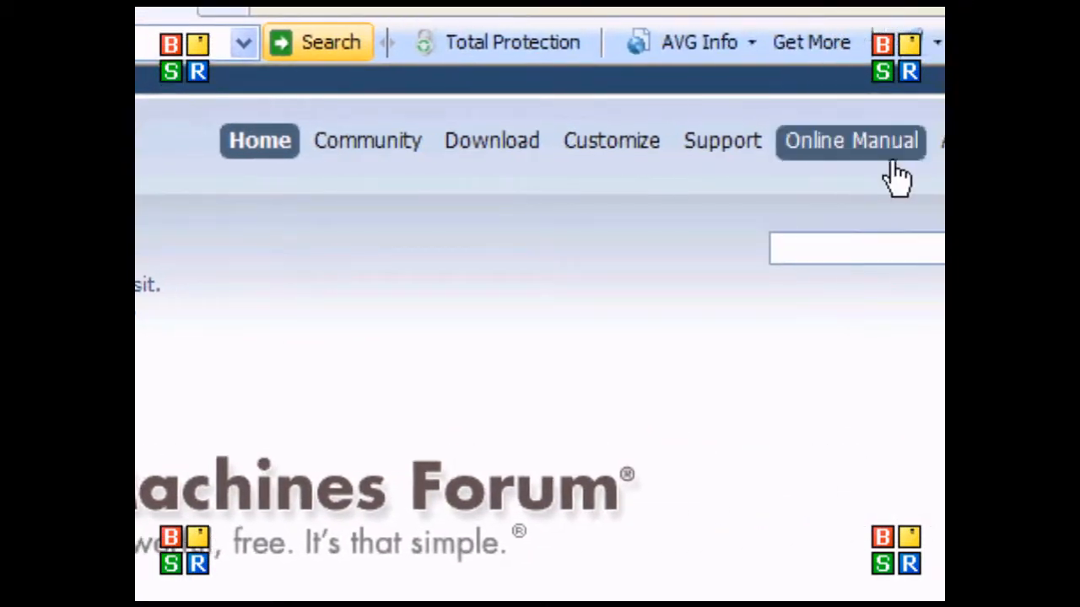
# Search the Customize > Modifications catalogue for 'site menu' to reach the Custom Site Menu mod
pyautogui.click(597, 158)
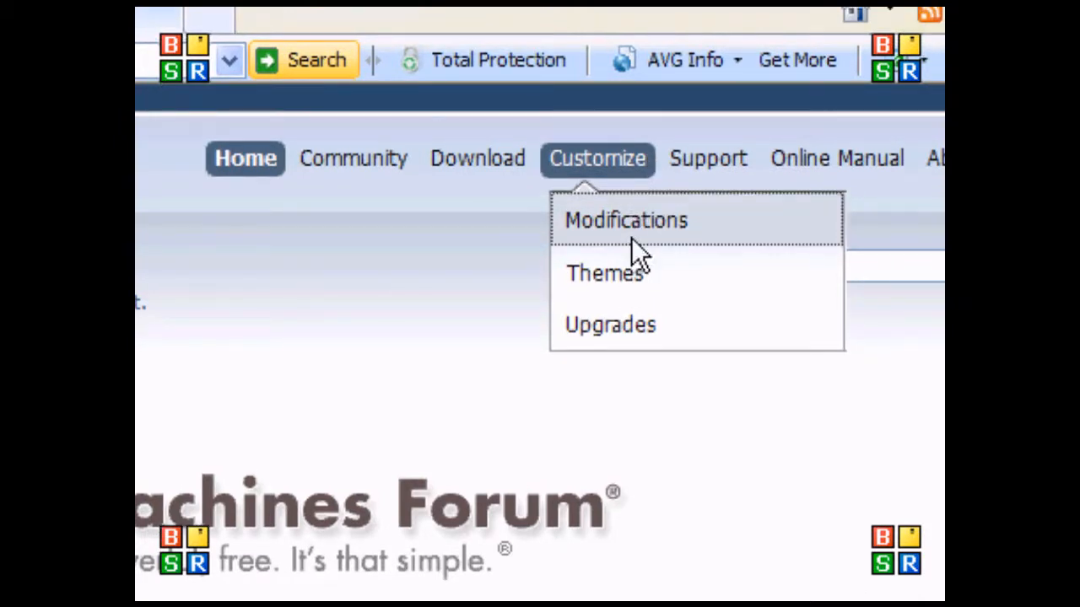
pyautogui.click(626, 219)
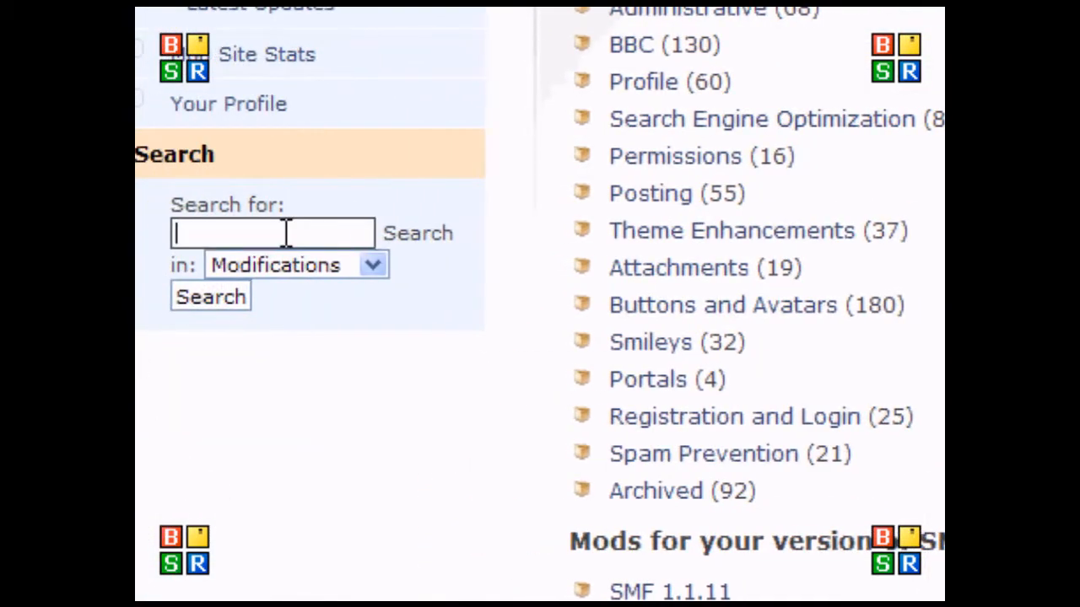
pyautogui.write('site men')
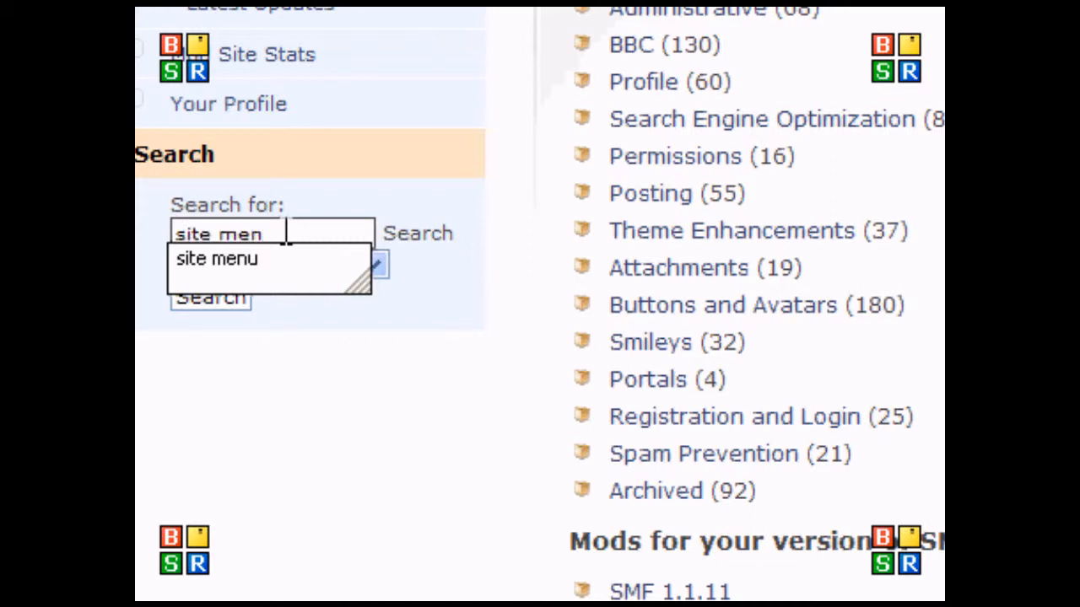
pyautogui.click(216, 258)
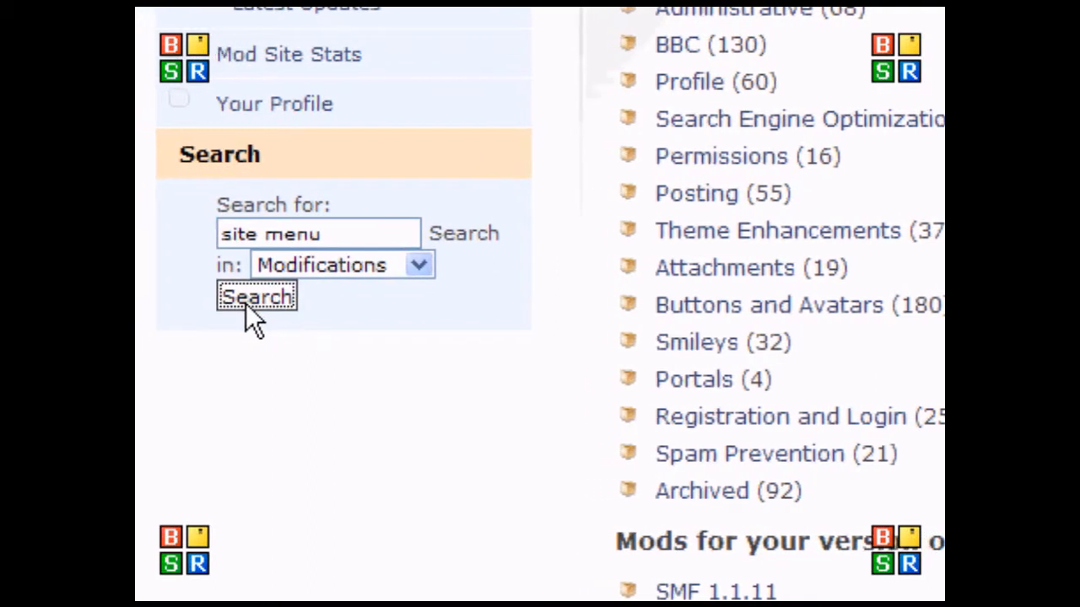
pyautogui.click(255, 297)
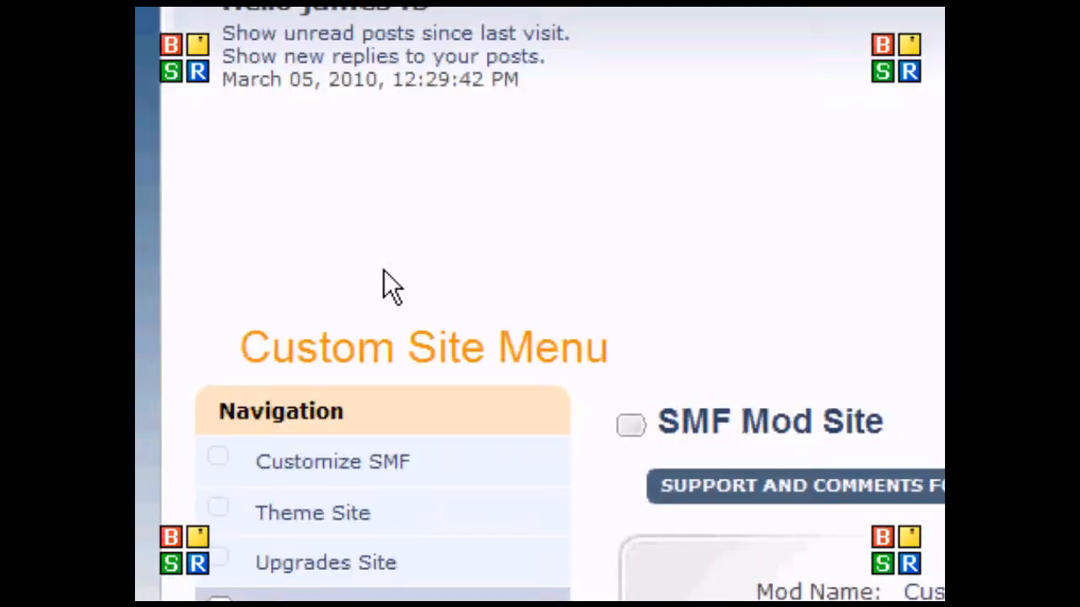
# Scroll the mod page down to the 'Download this mod' box
pyautogui.scroll(-3)
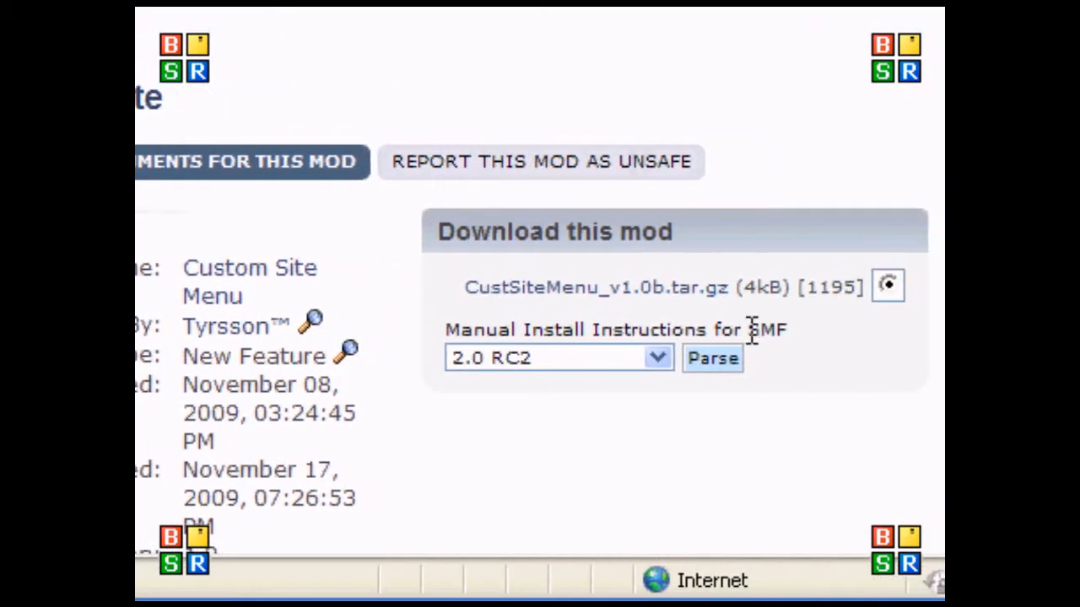
pyautogui.moveTo(683, 291)
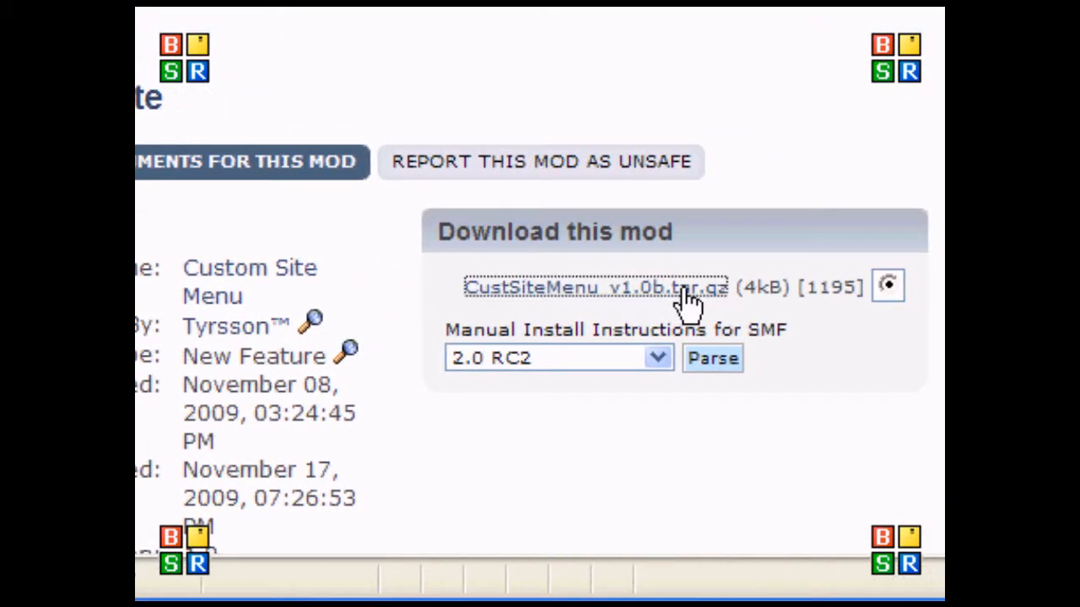
# Save CustSiteMenu_v1.0b.tar.gz to the computer and dismiss the Download Complete notice
pyautogui.click(594, 287)
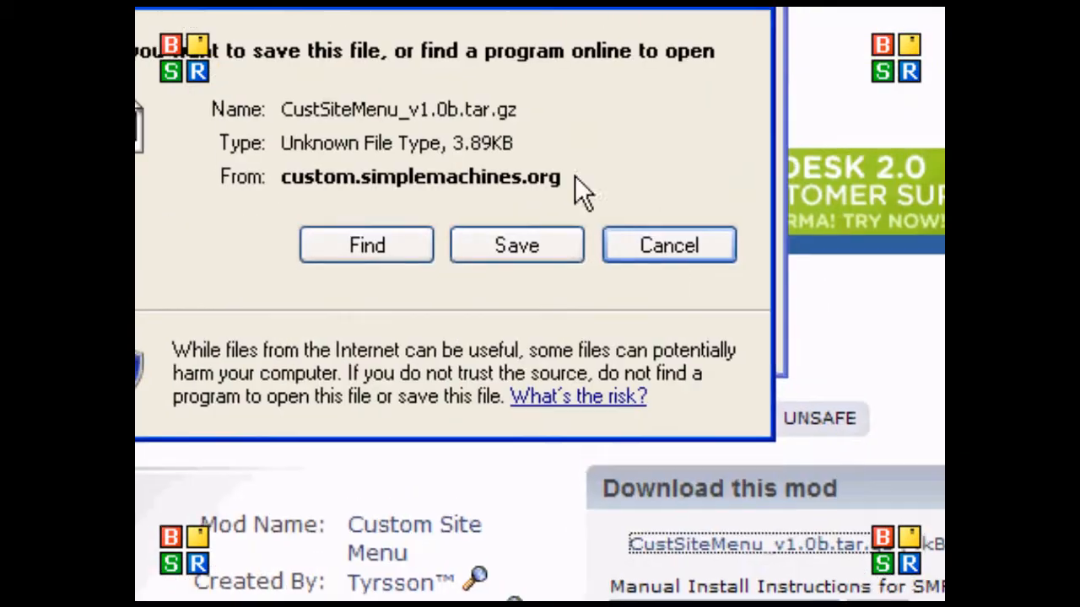
pyautogui.click(517, 245)
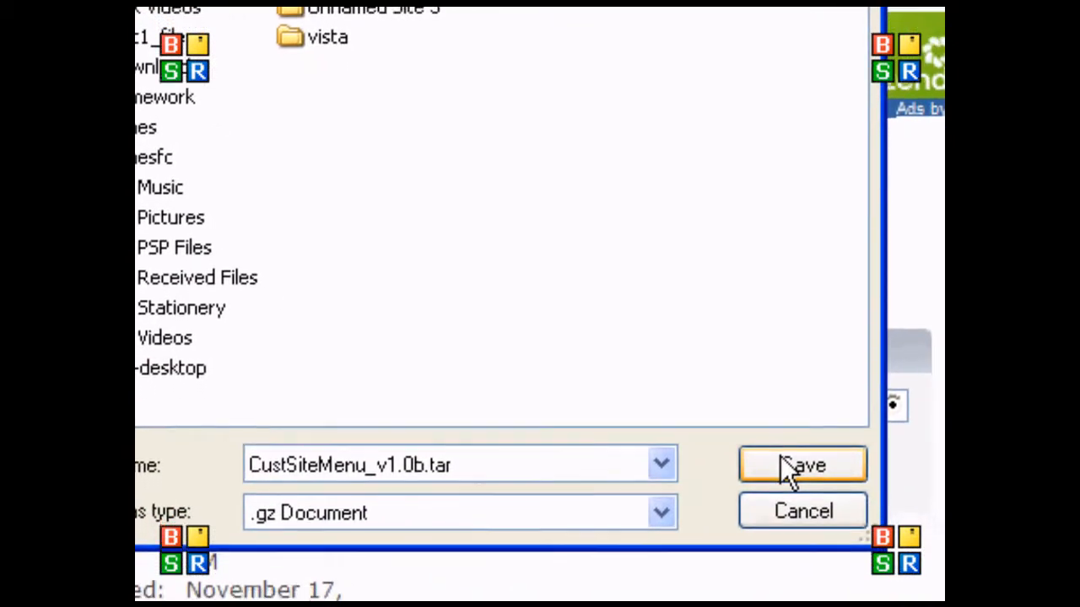
pyautogui.click(801, 465)
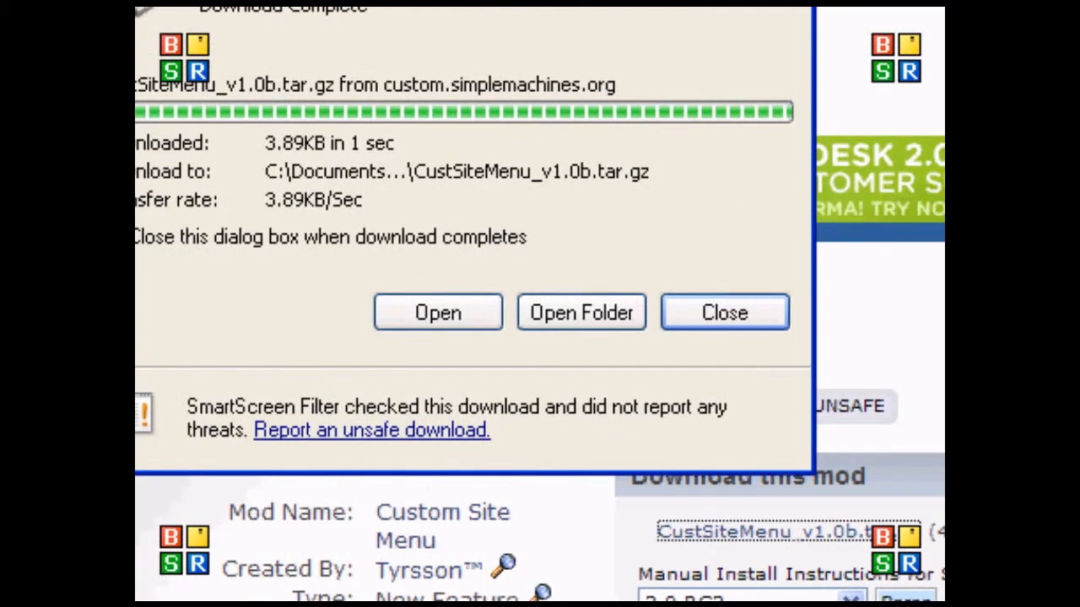
pyautogui.click(723, 312)
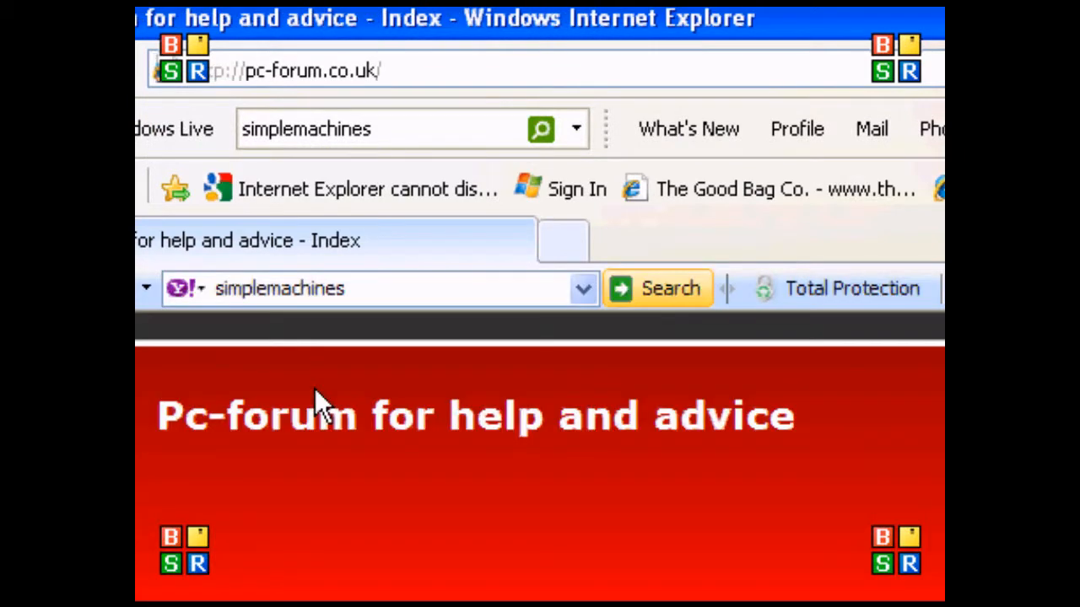
# Log in to the pc-forum.co.uk admin area with the password and show the Main menu
pyautogui.scroll(-3)
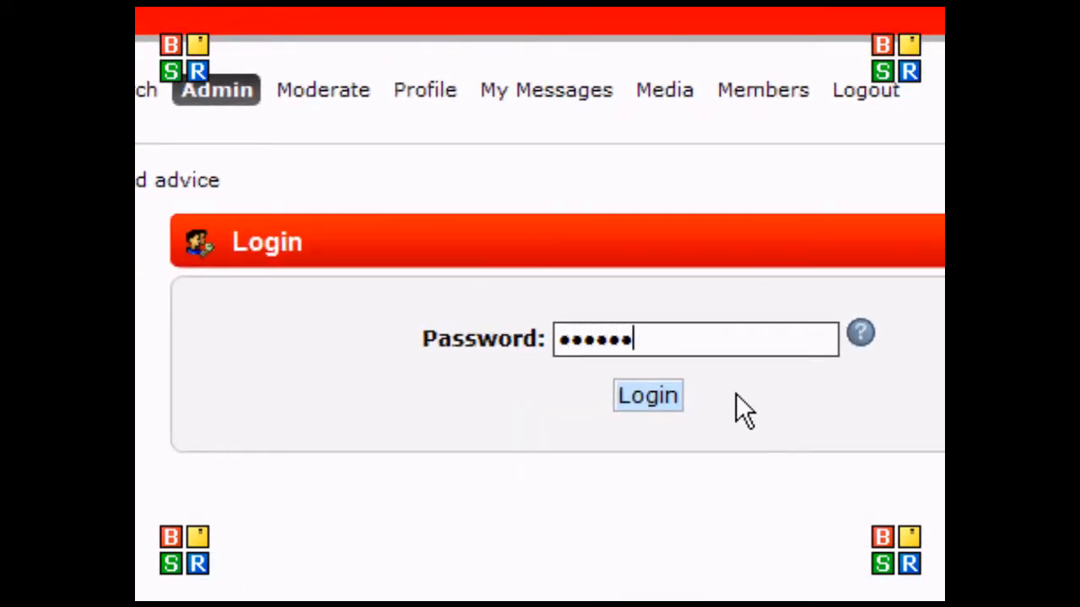
pyautogui.click(647, 395)
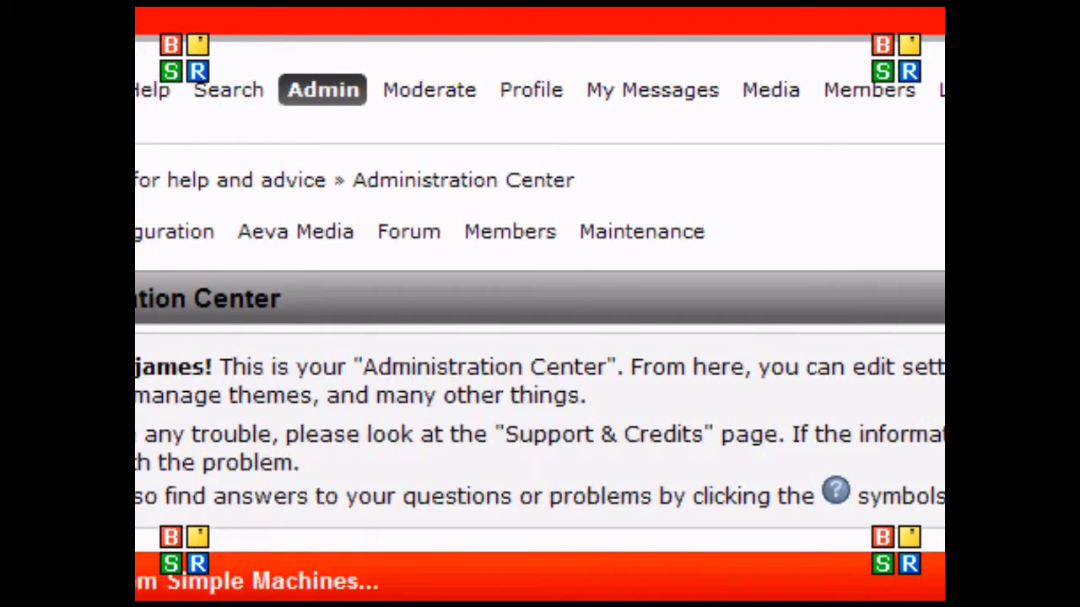
pyautogui.click(226, 231)
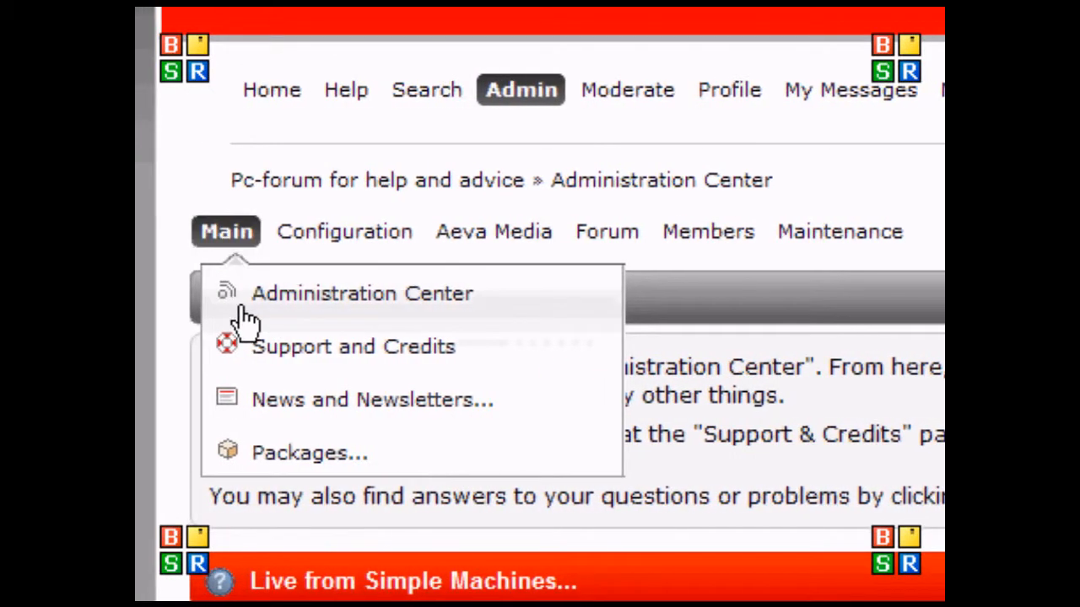
# Go to Package Manager's Download Packages page and scroll to Upload a Package
pyautogui.click(309, 453)
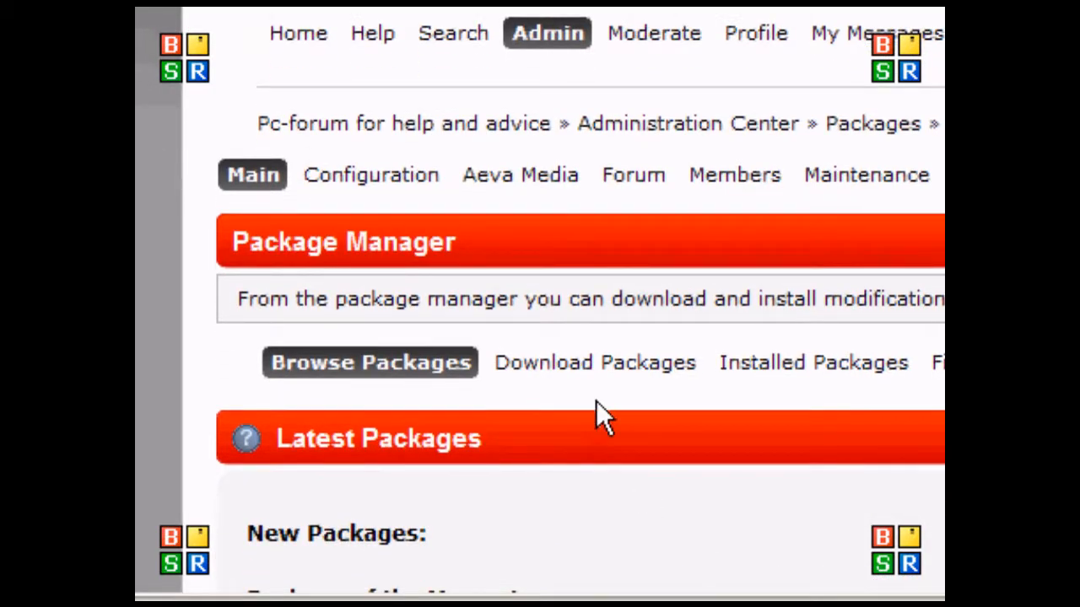
pyautogui.click(593, 362)
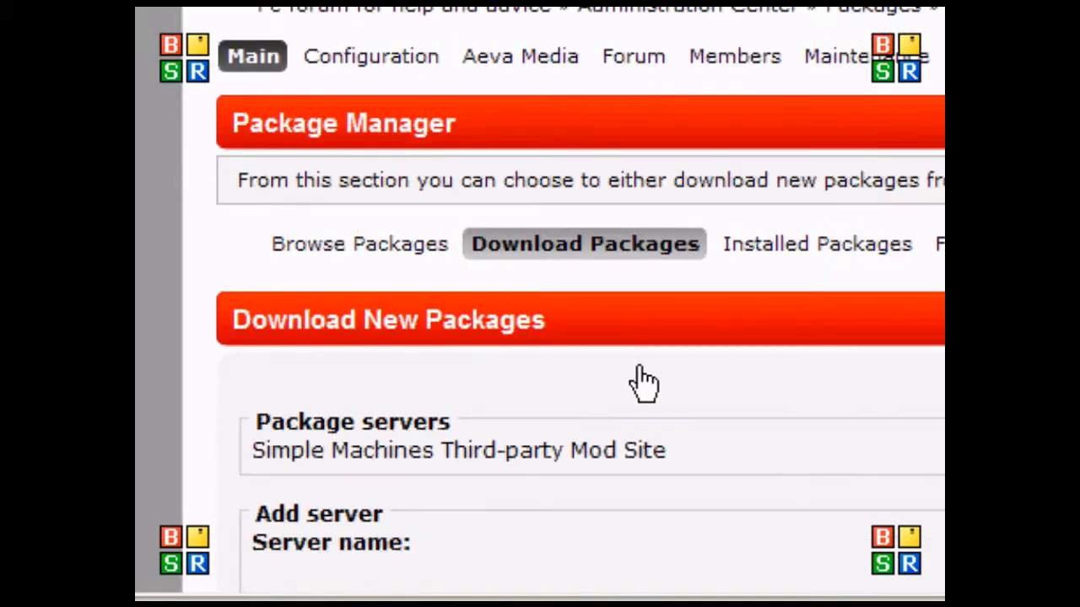
pyautogui.scroll(-3)
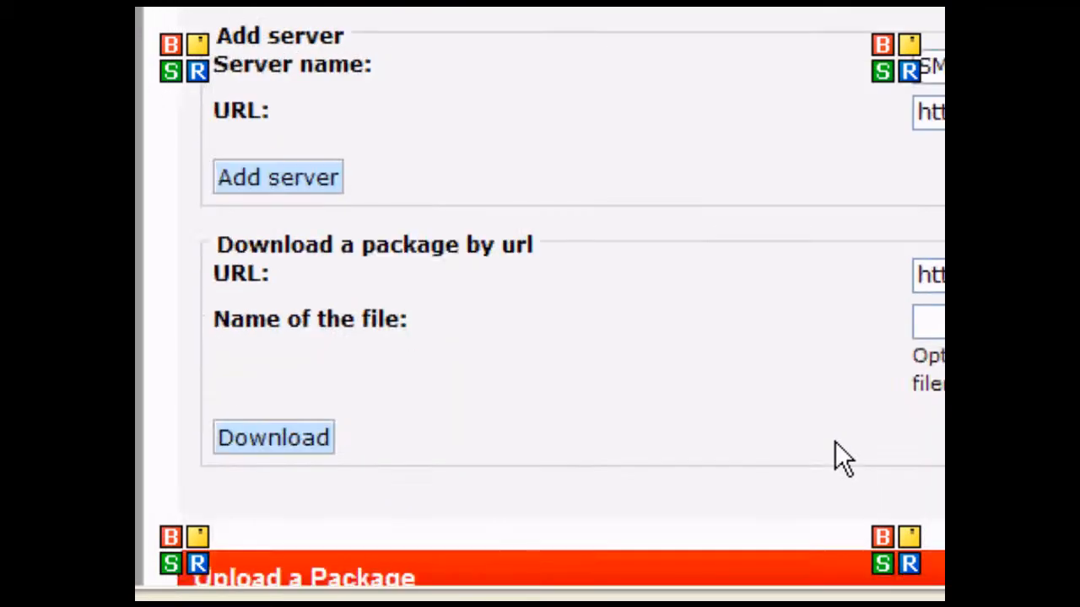
pyautogui.scroll(-3)
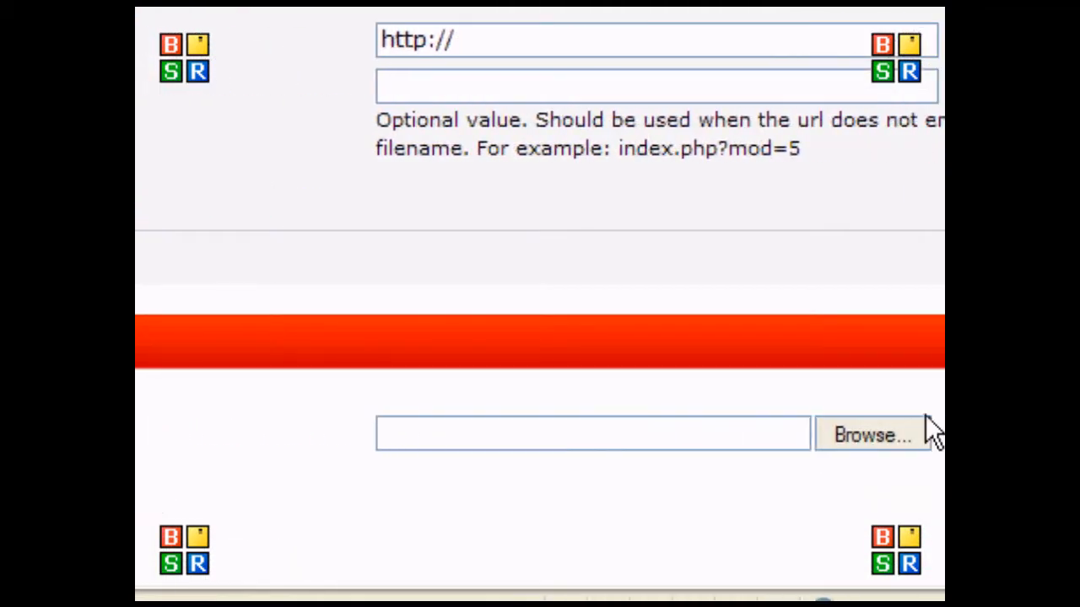
# Browse for CustSiteMenu_v1.0b.tar and upload it to the forum
pyautogui.click(871, 434)
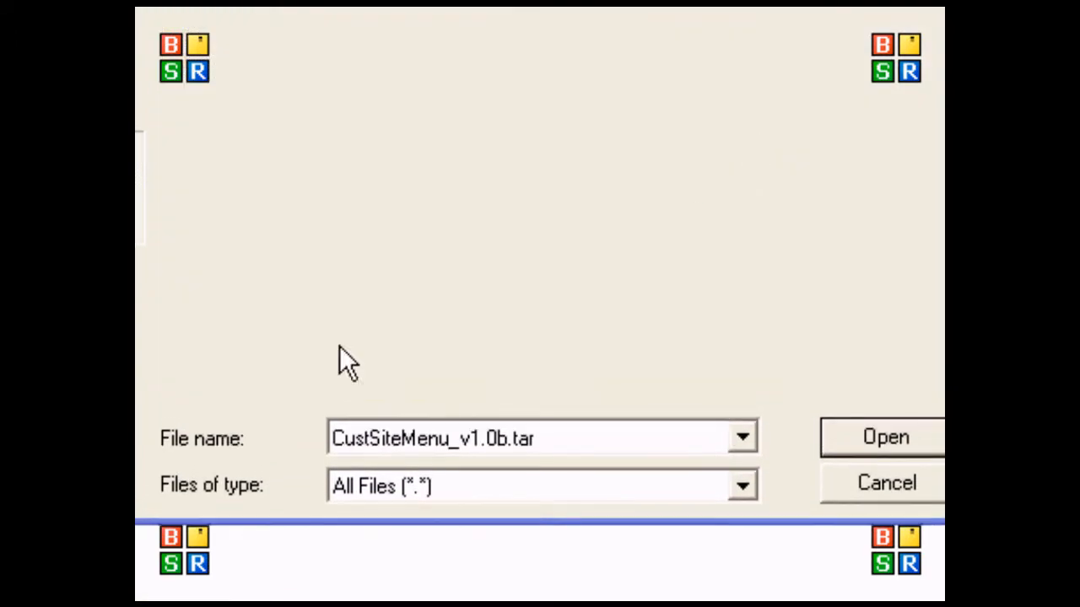
pyautogui.click(884, 437)
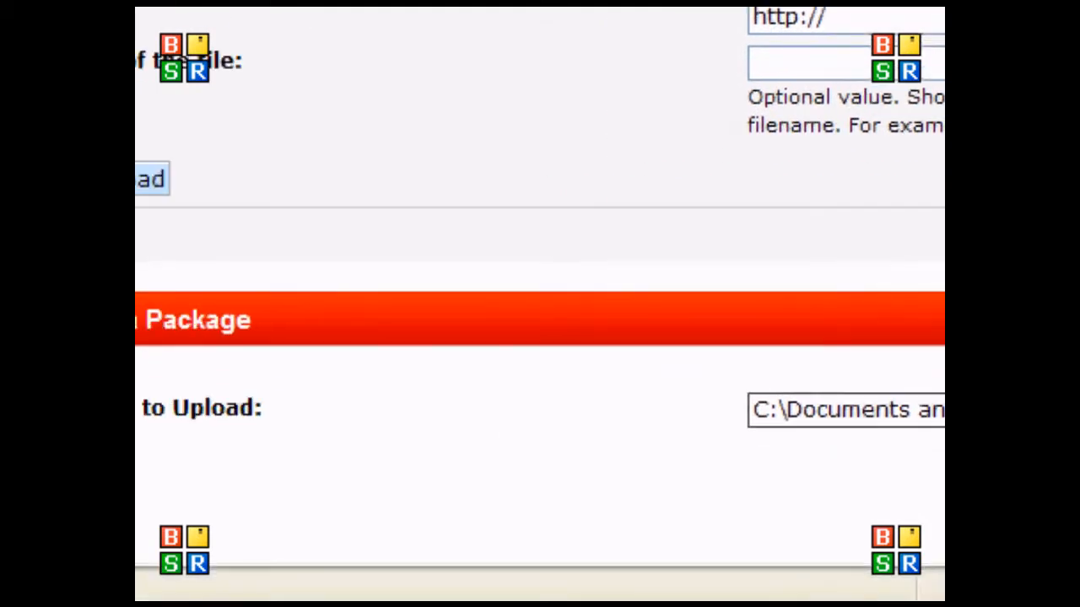
pyautogui.click(151, 178)
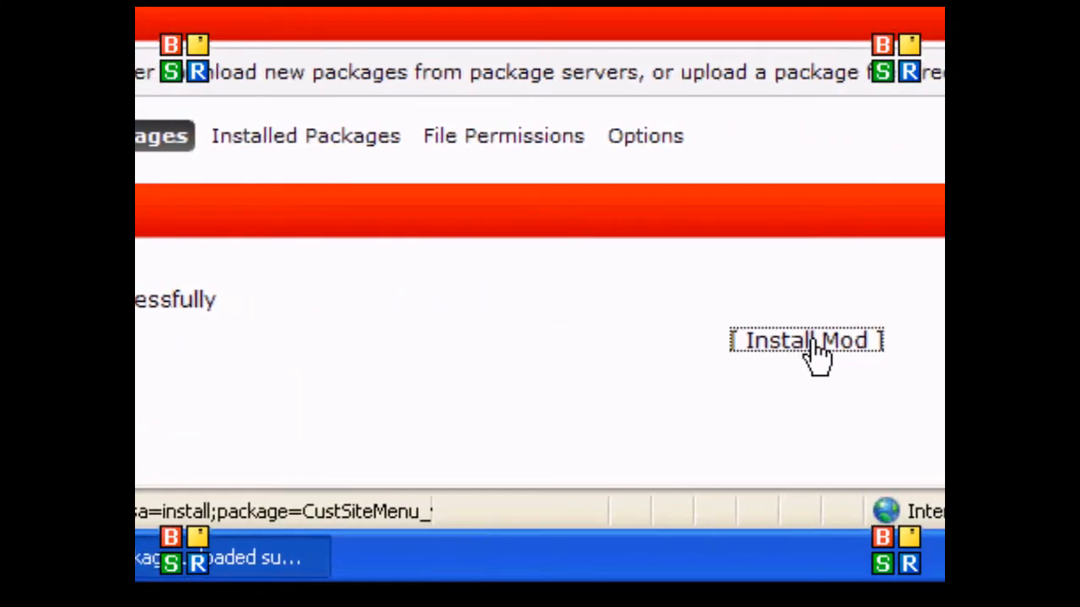
# Install the uploaded Custom Site Menu package via Install Mod and Install Now
pyautogui.click(806, 339)
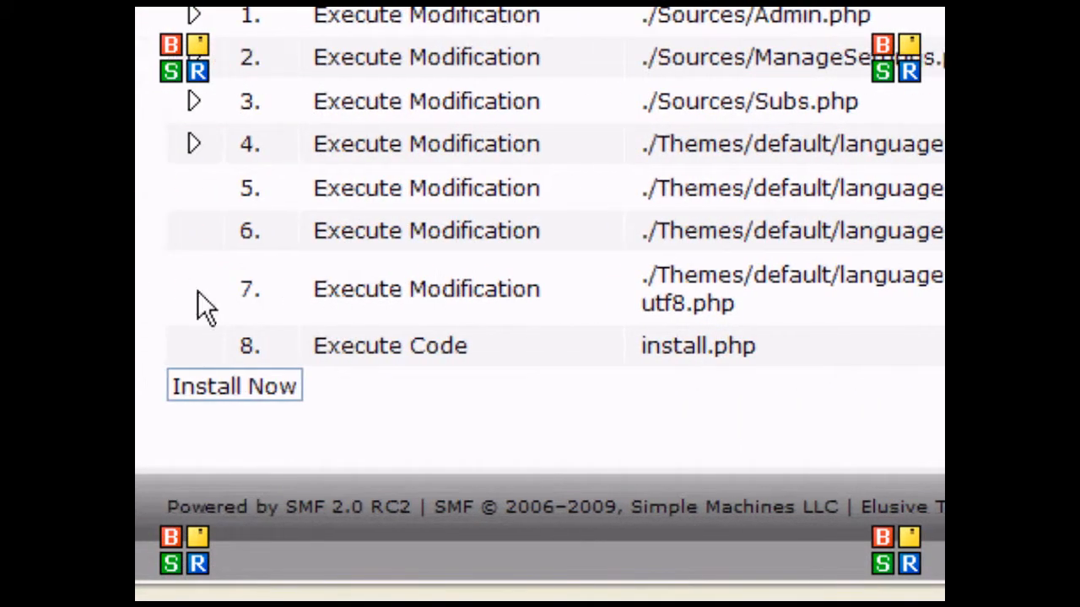
pyautogui.click(235, 386)
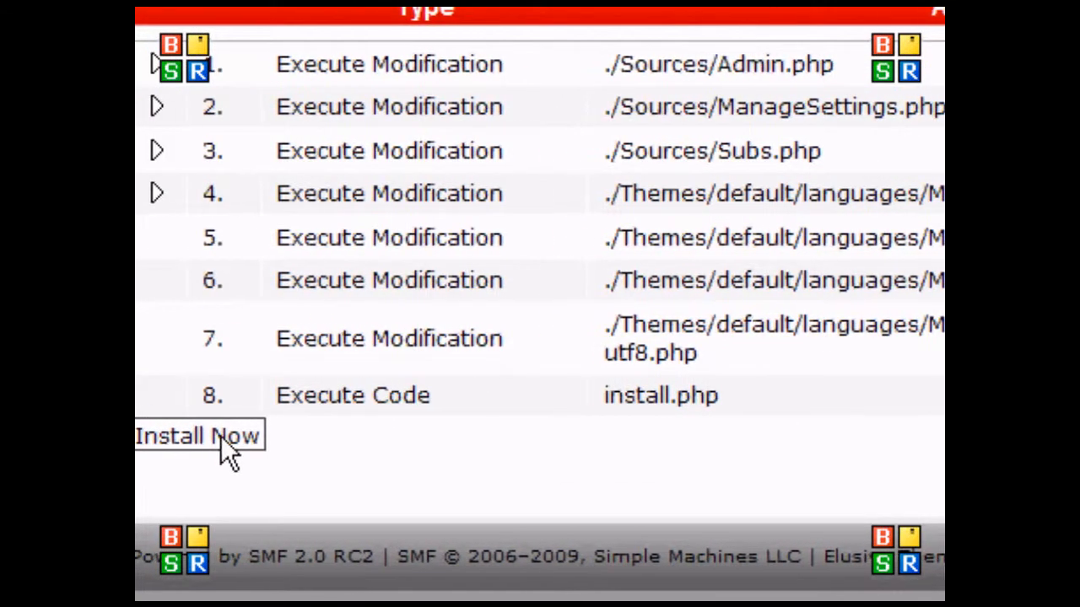
pyautogui.click(198, 435)
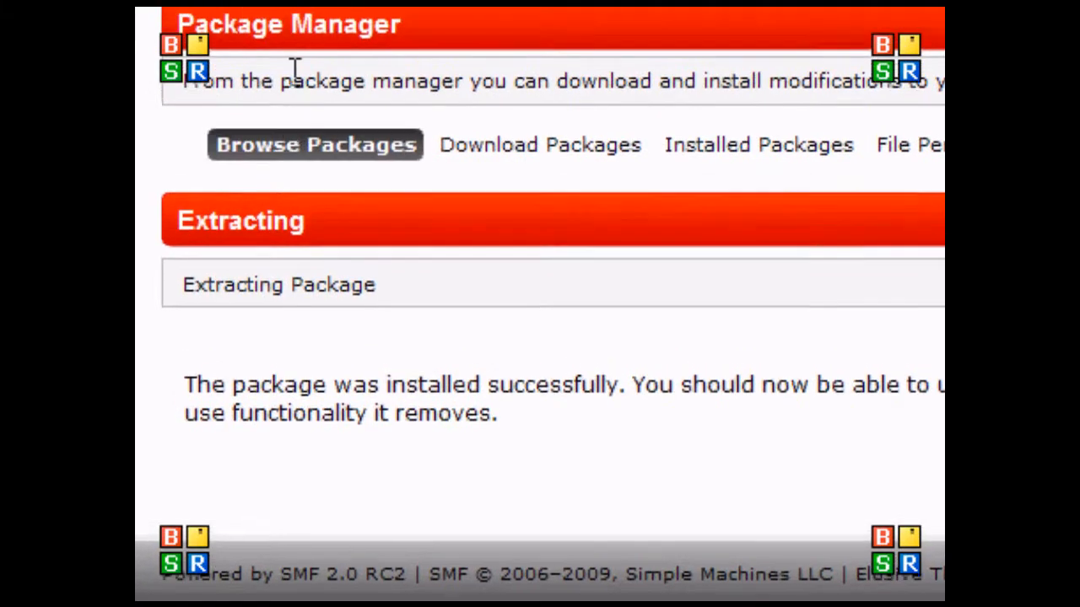
pyautogui.click(330, 135)
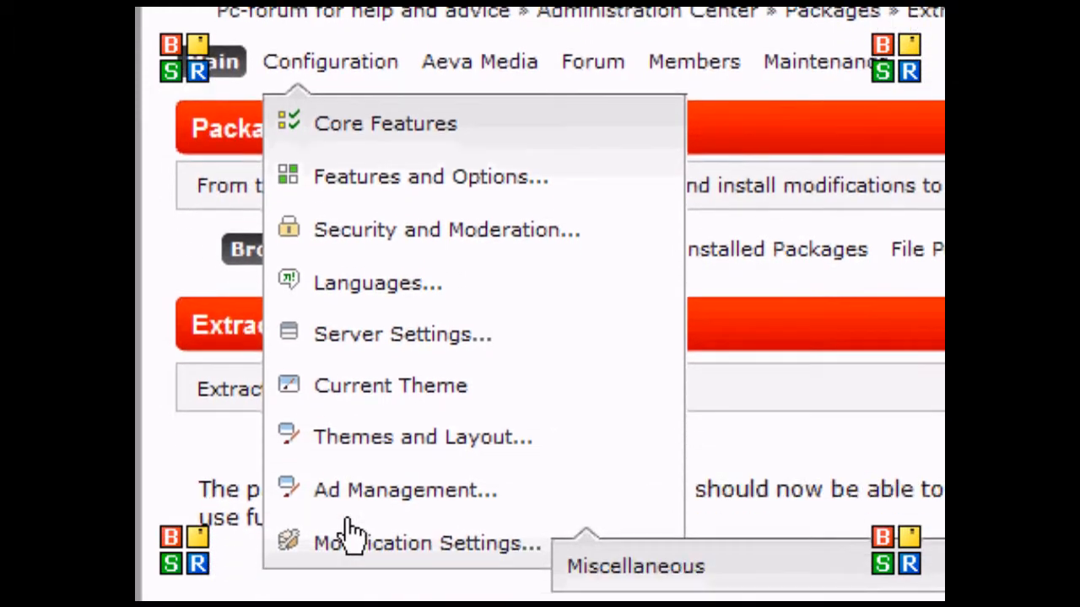
# Open the Site Menu tab under Configuration > Modification Settings
pyautogui.scroll(-3)
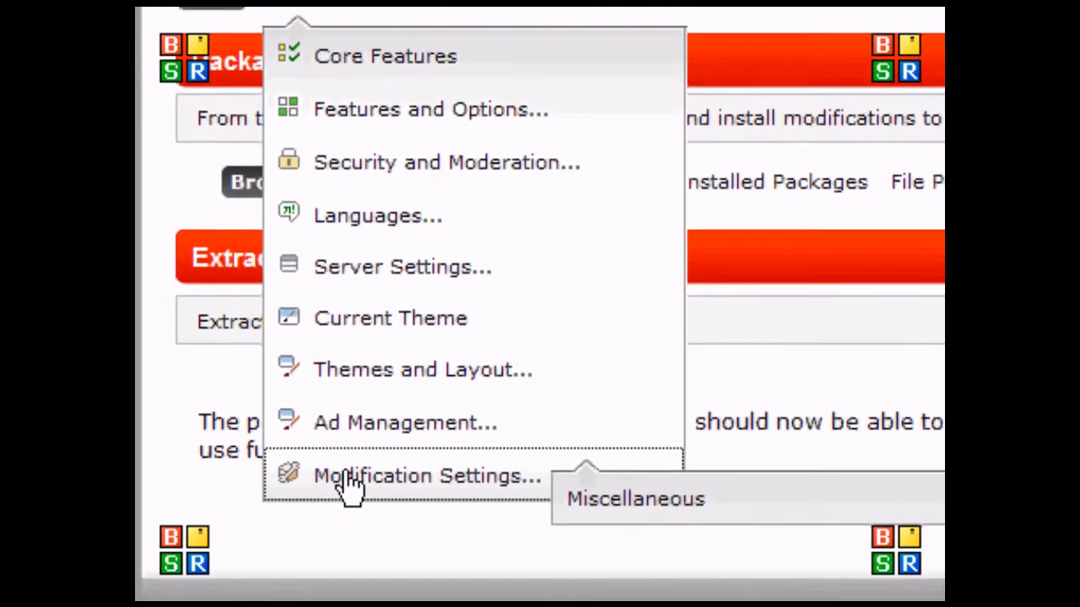
pyautogui.click(426, 476)
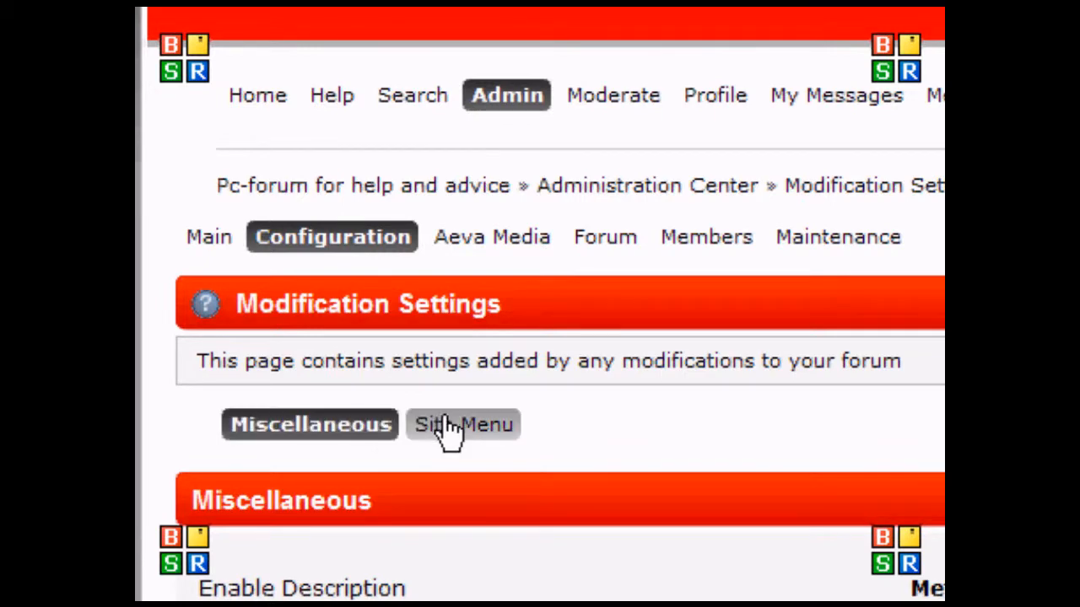
pyautogui.click(462, 424)
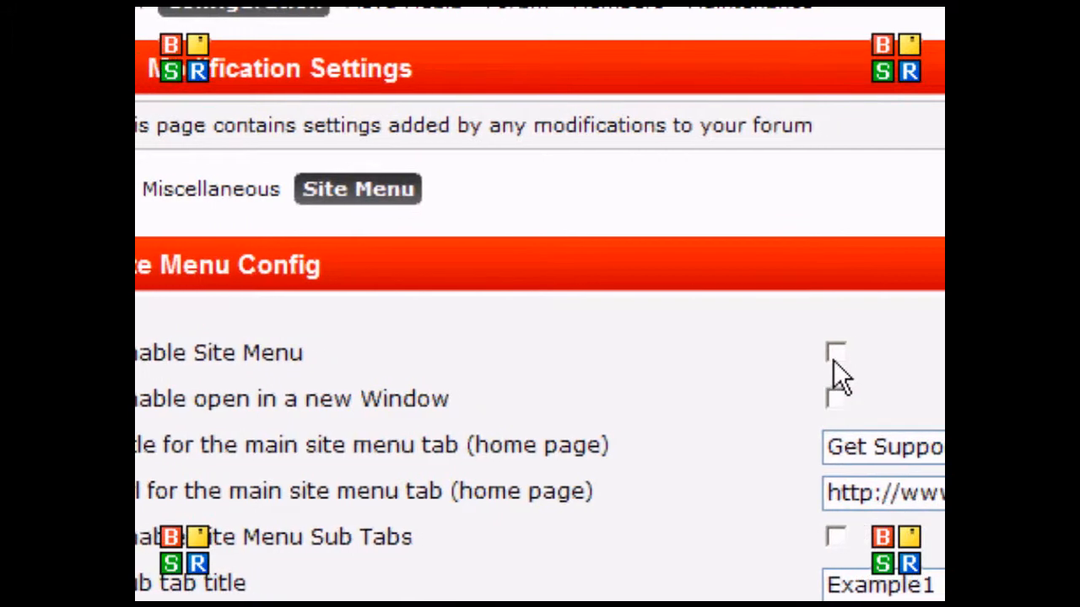
# Enable Site Menu, add a 'My Youtube Channel' tab with the channel URL, save, then go Home
pyautogui.click(835, 353)
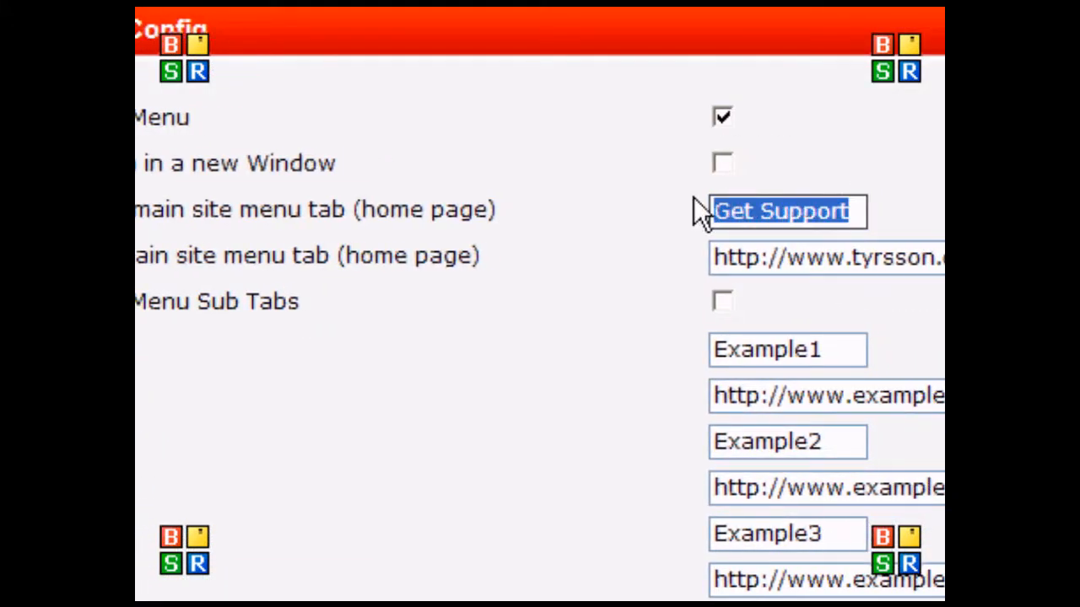
pyautogui.write('Mu')
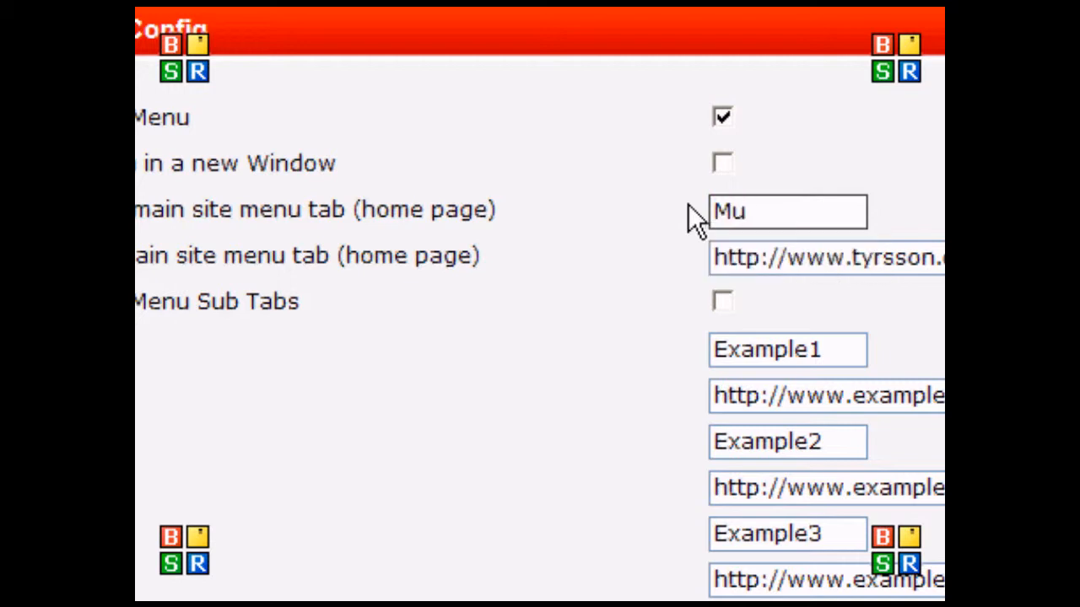
pyautogui.write('My Youtube C')
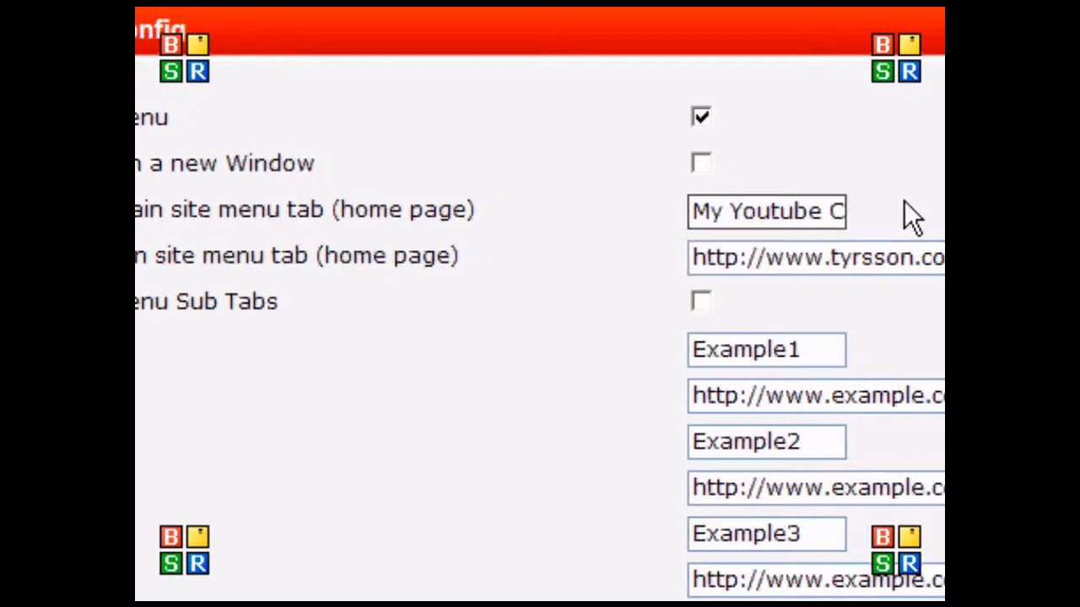
pyautogui.write('h')
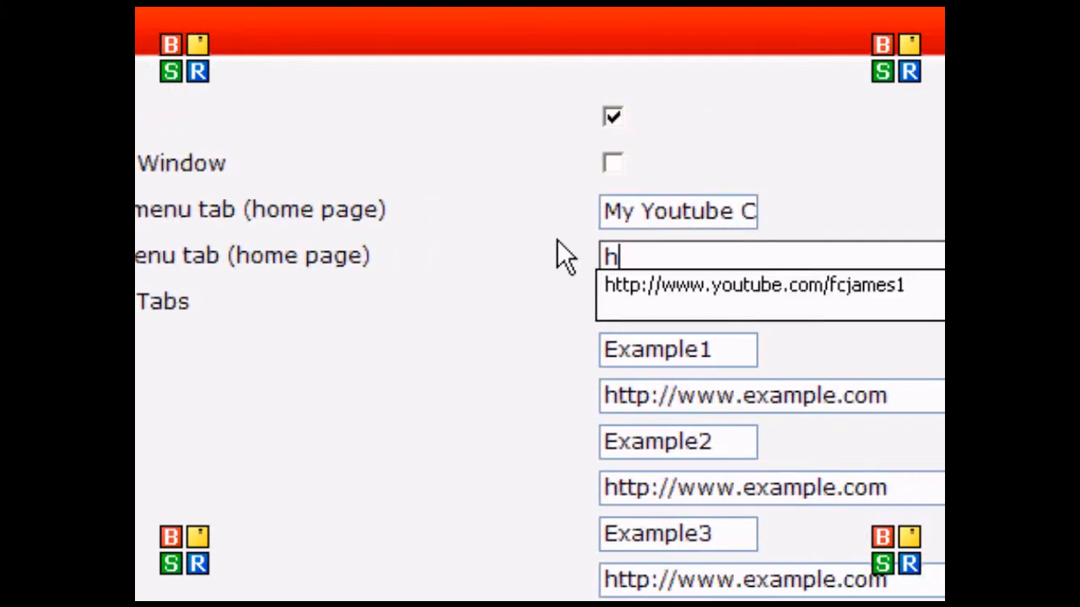
pyautogui.write('tt')
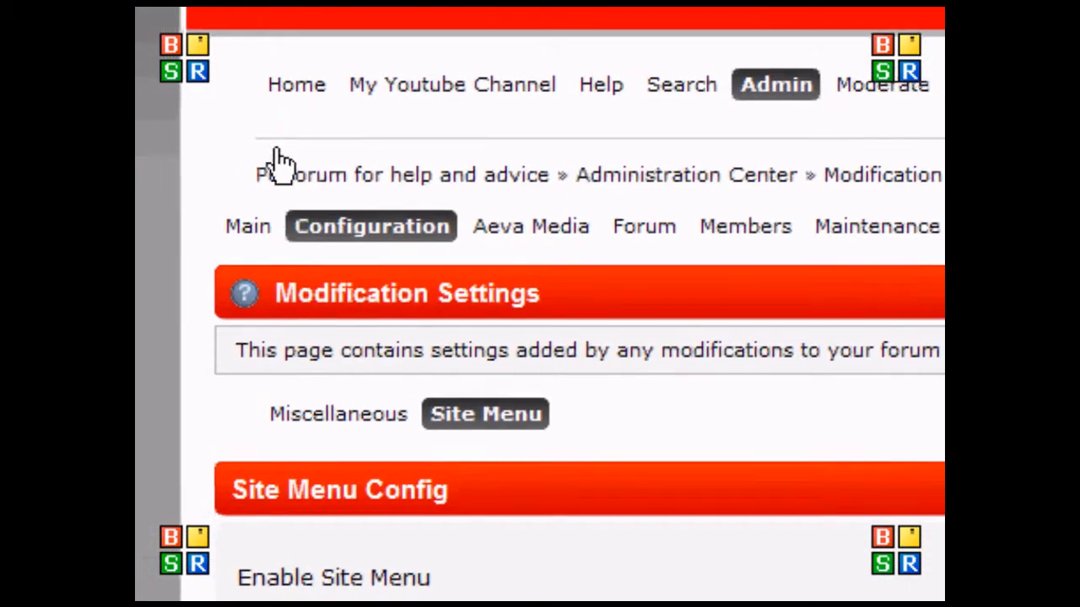
pyautogui.click(296, 84)
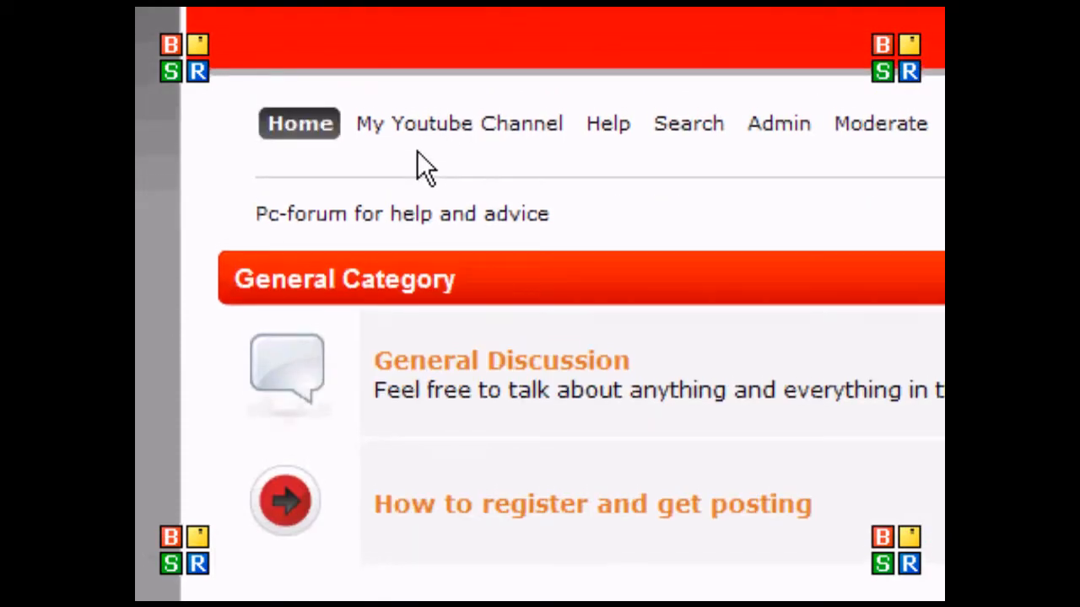